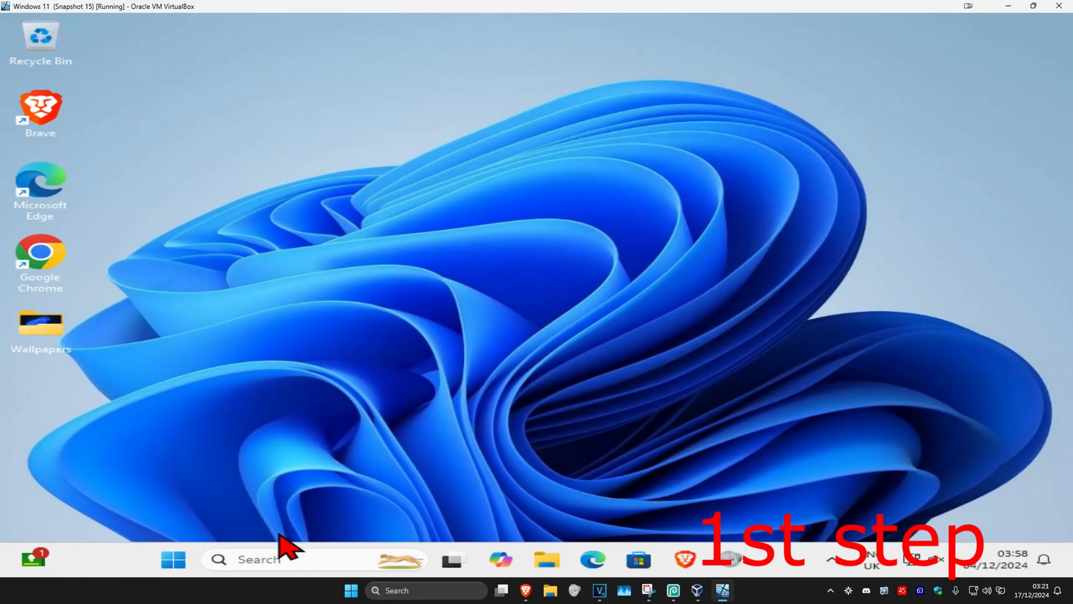
Search for cmd and launch Command Prompt as administrator, approving the UAC prompt
text(cmd)
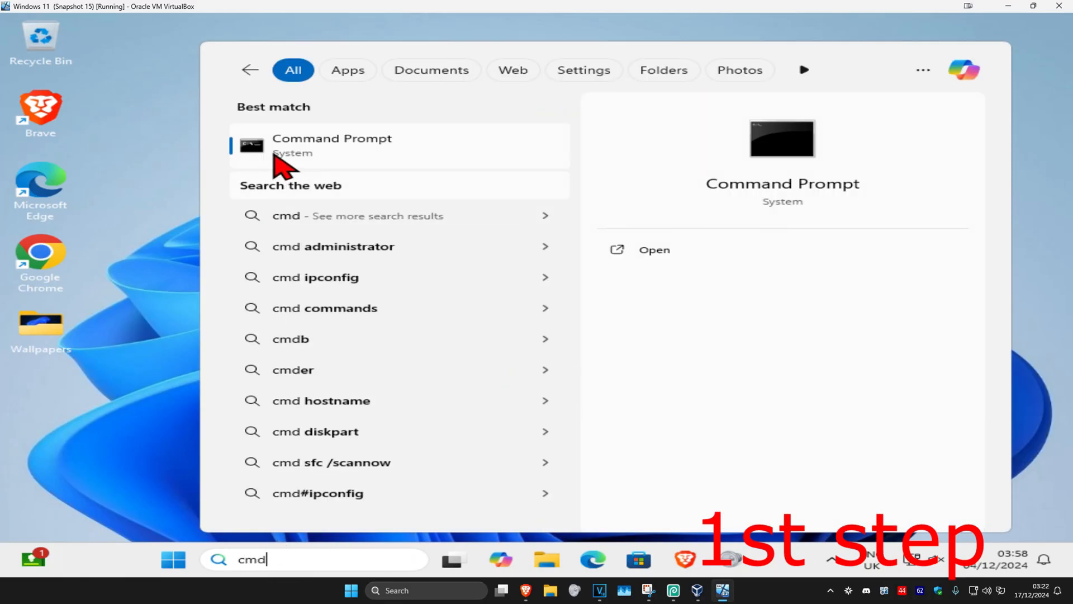
click(332, 146)
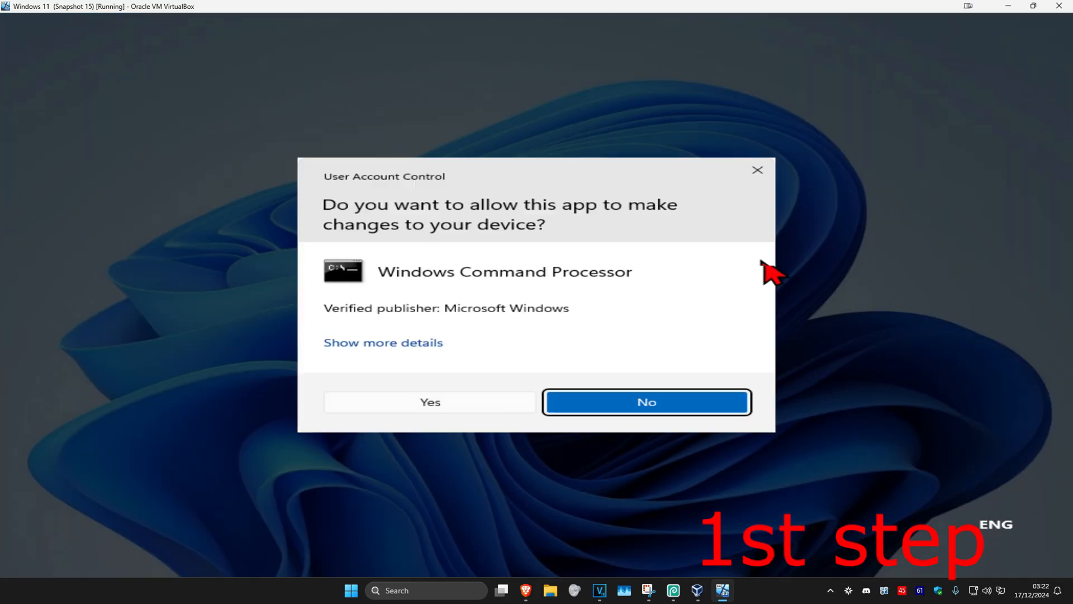
click(429, 401)
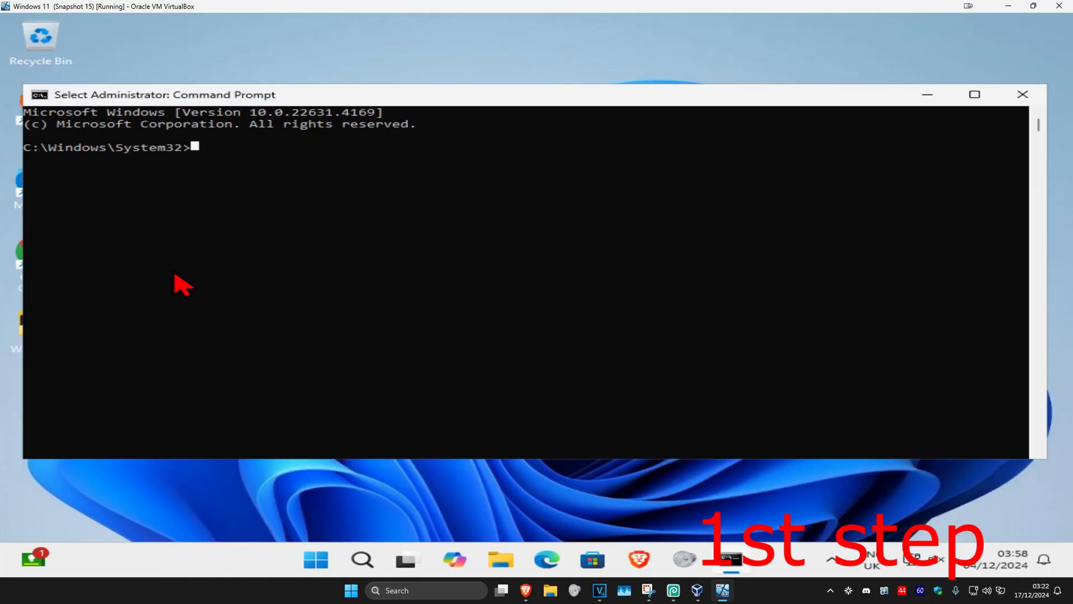
Run sfc /scannow and minimize Command Prompt while the scan runs
text(sfc /scan)
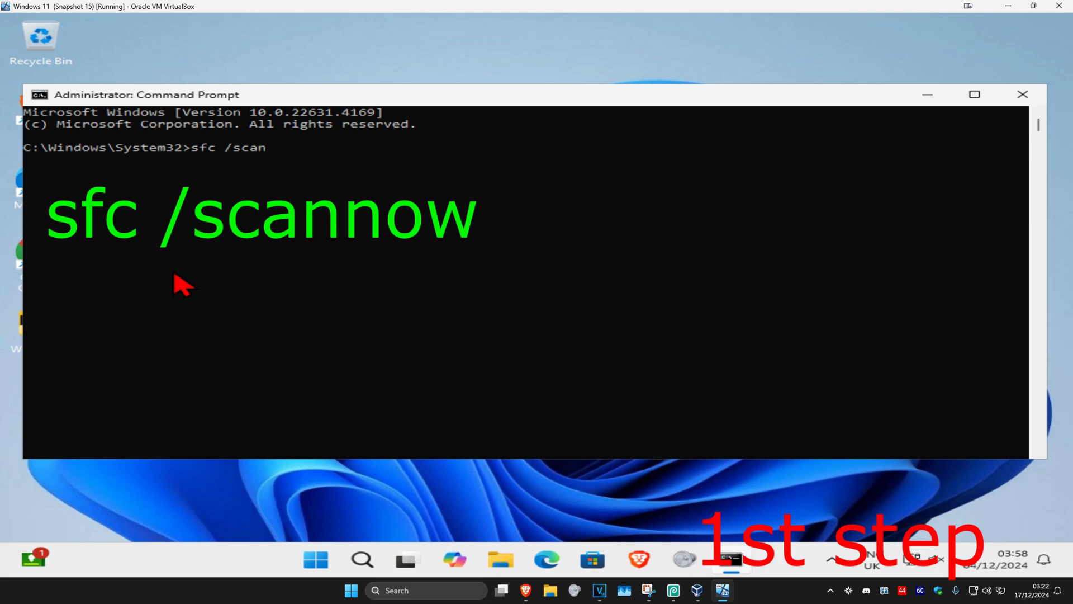
key(enter)
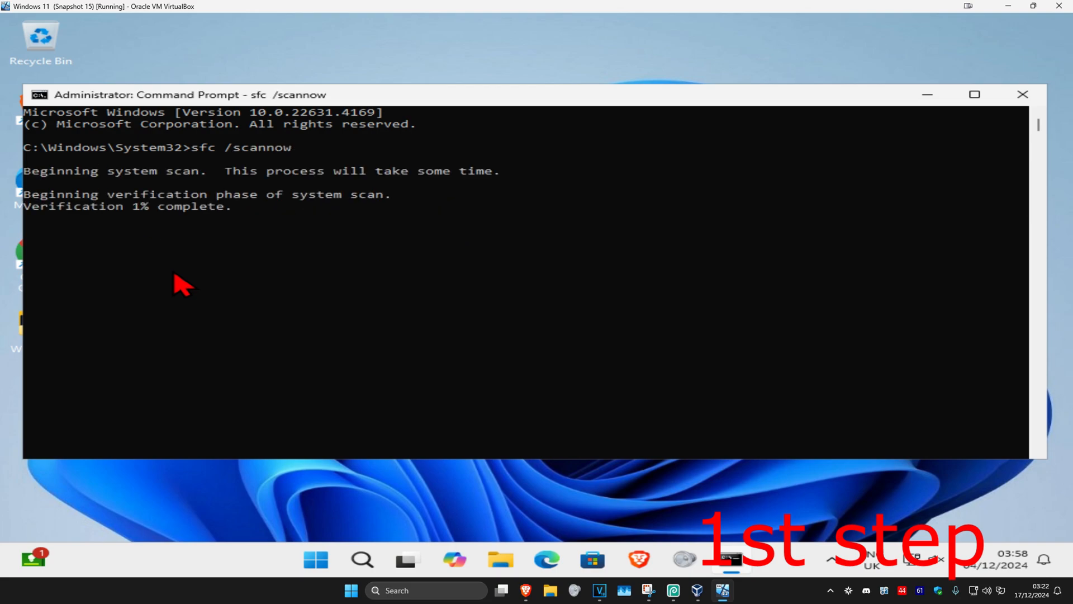
mouse_move(489, 216)
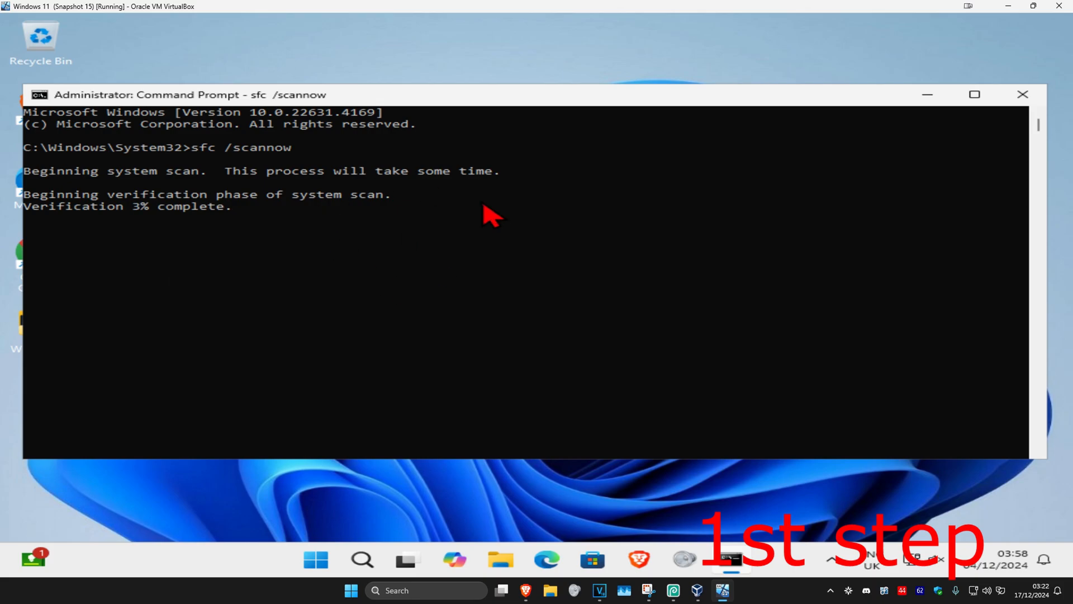
click(1023, 94)
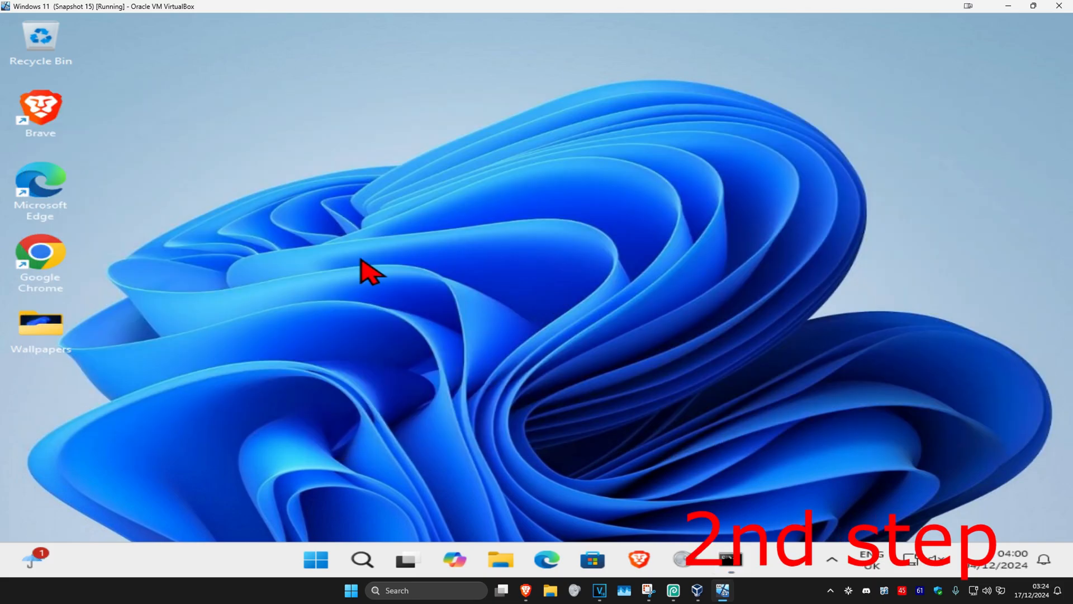
Search for 'registry Editor' and launch Registry Editor
click(362, 560)
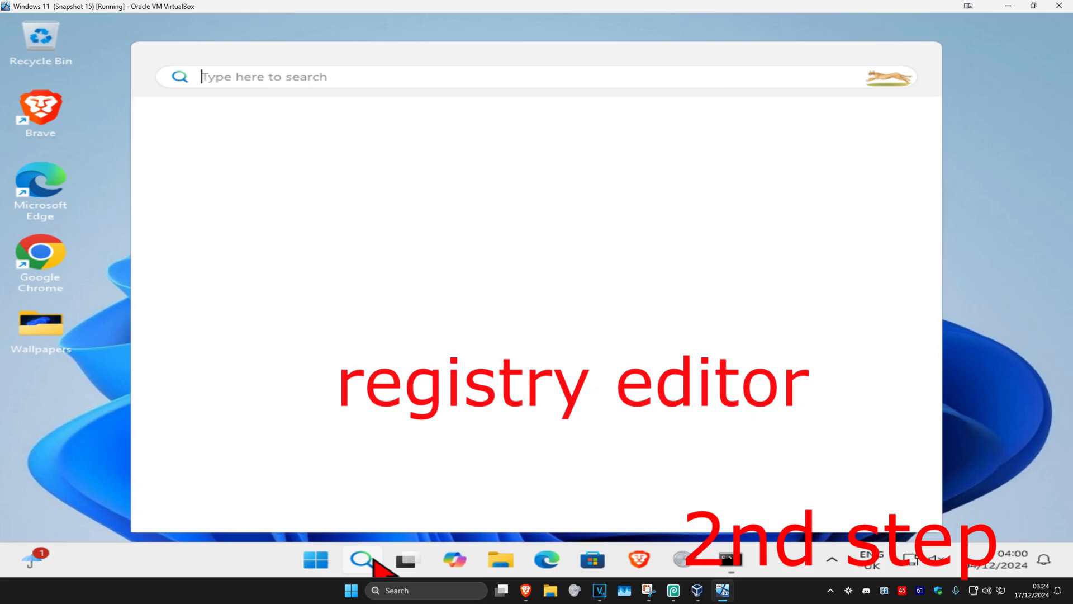
text(registry Editor)
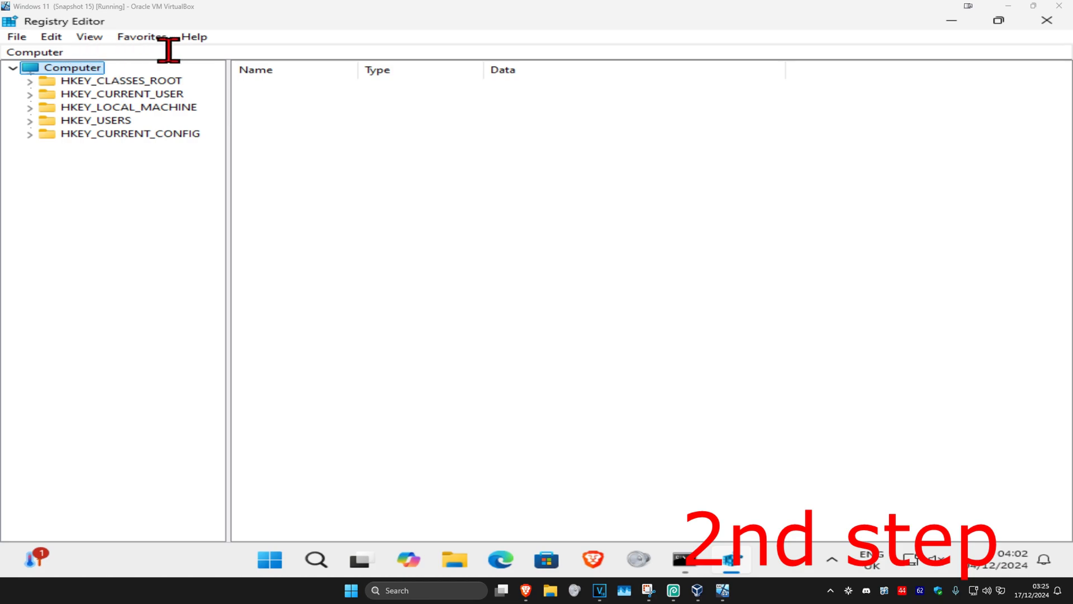
mouse_move(126, 136)
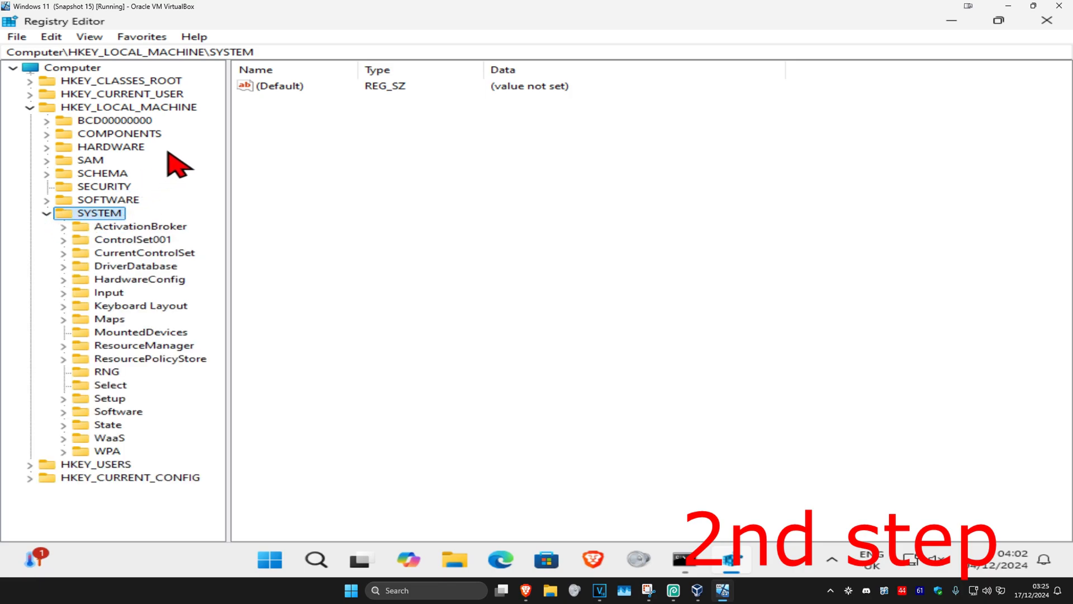
Navigate to HKEY_LOCAL_MACHINE\SYSTEM\CurrentControlSet\Control\MUI\StringCacheSettings in the key tree
click(145, 252)
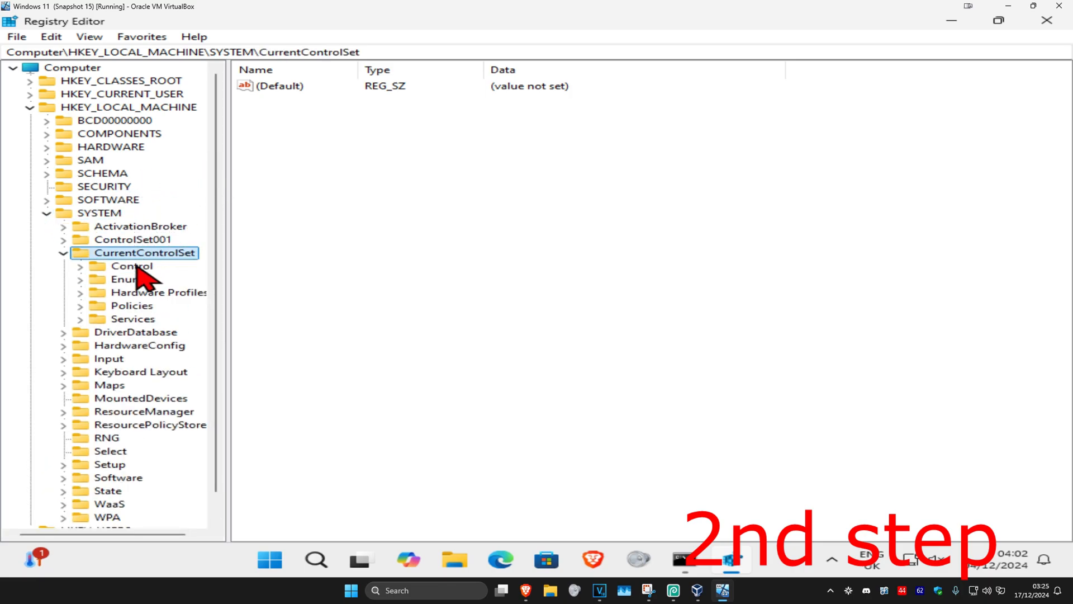
click(131, 266)
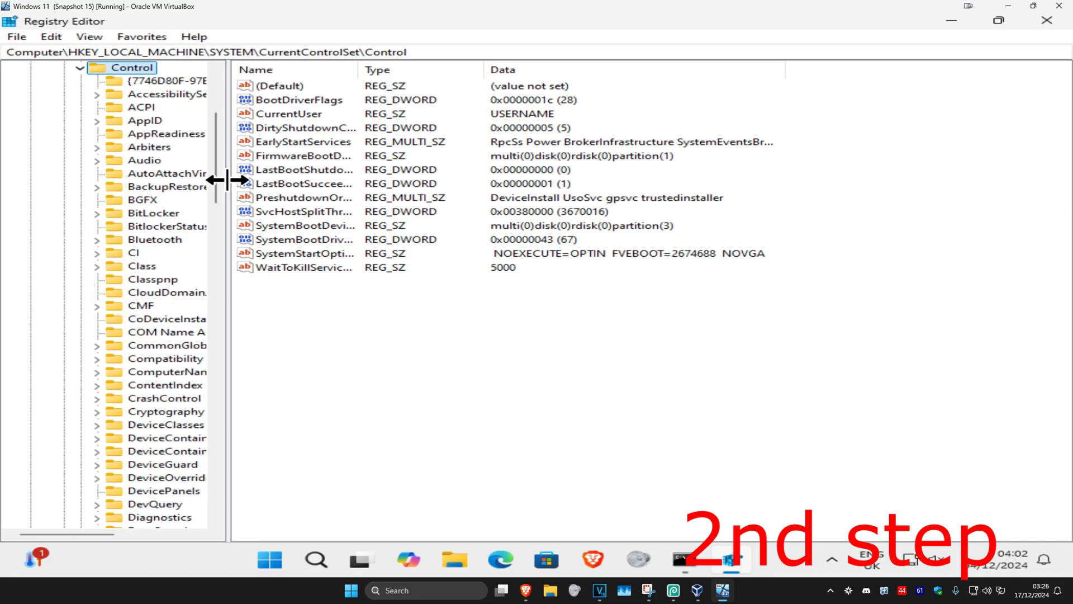
drag(228, 181, 294, 181)
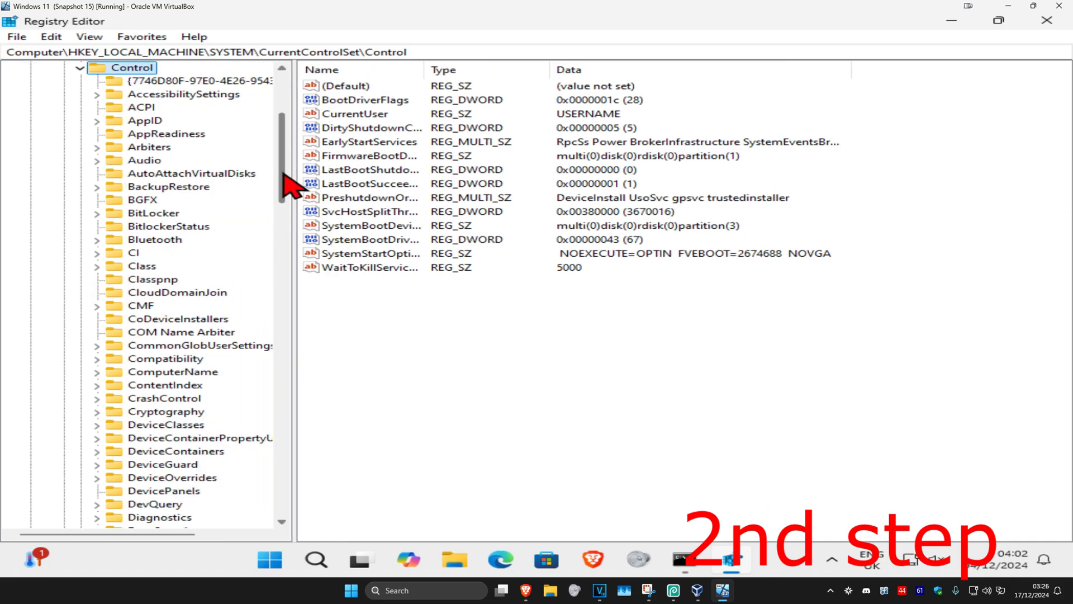
scroll(down, 3)
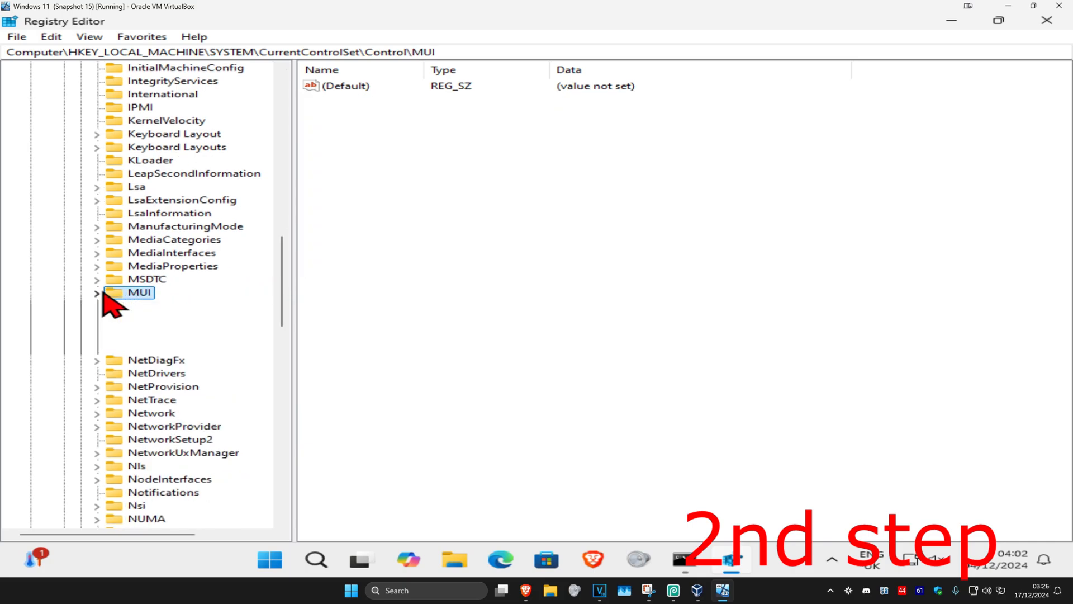
click(96, 292)
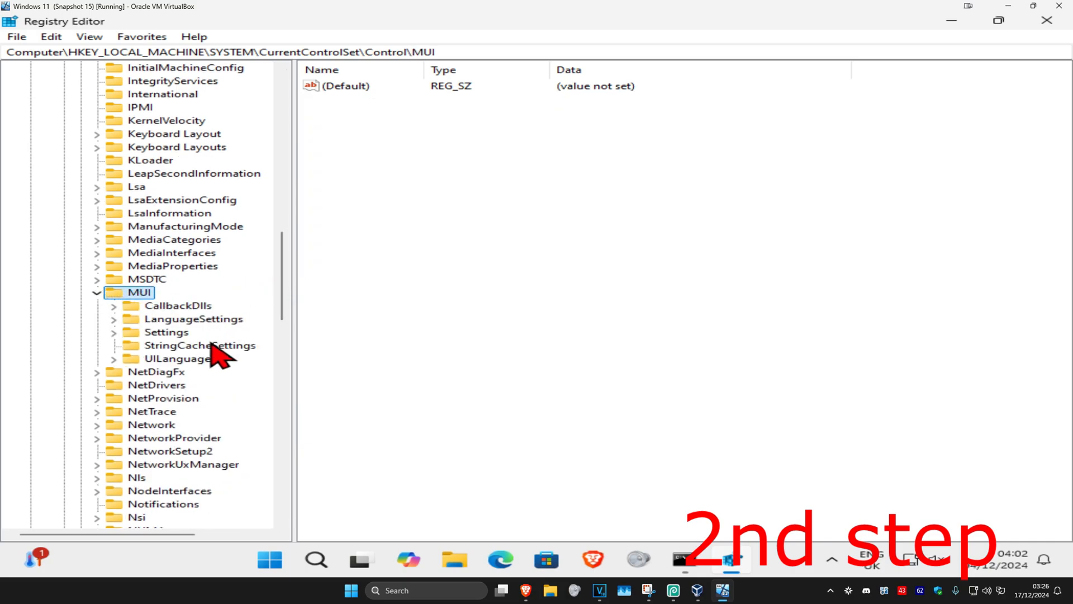
click(199, 345)
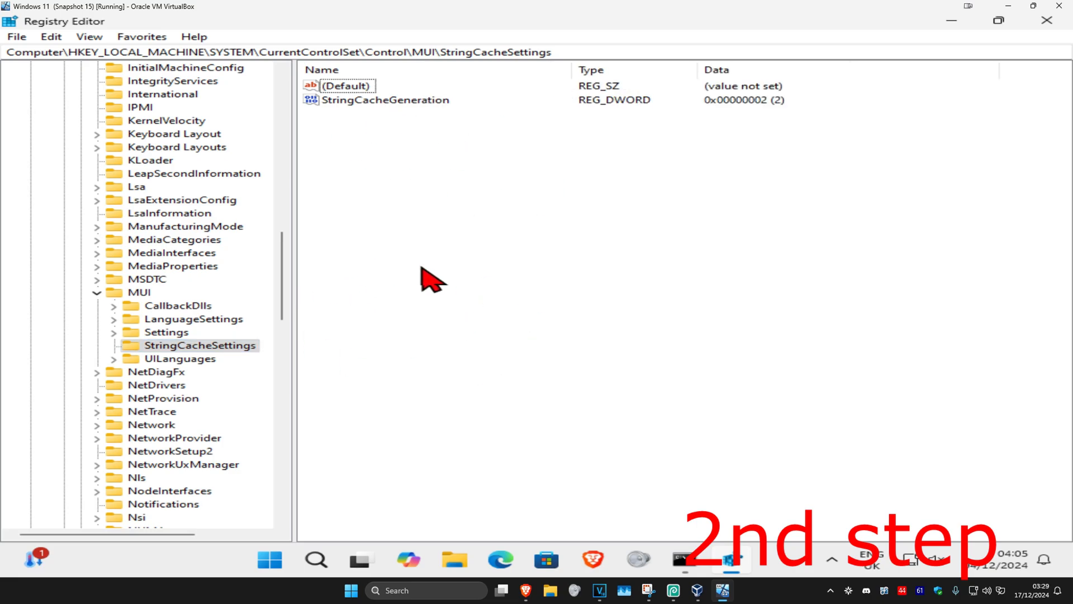
mouse_move(366, 144)
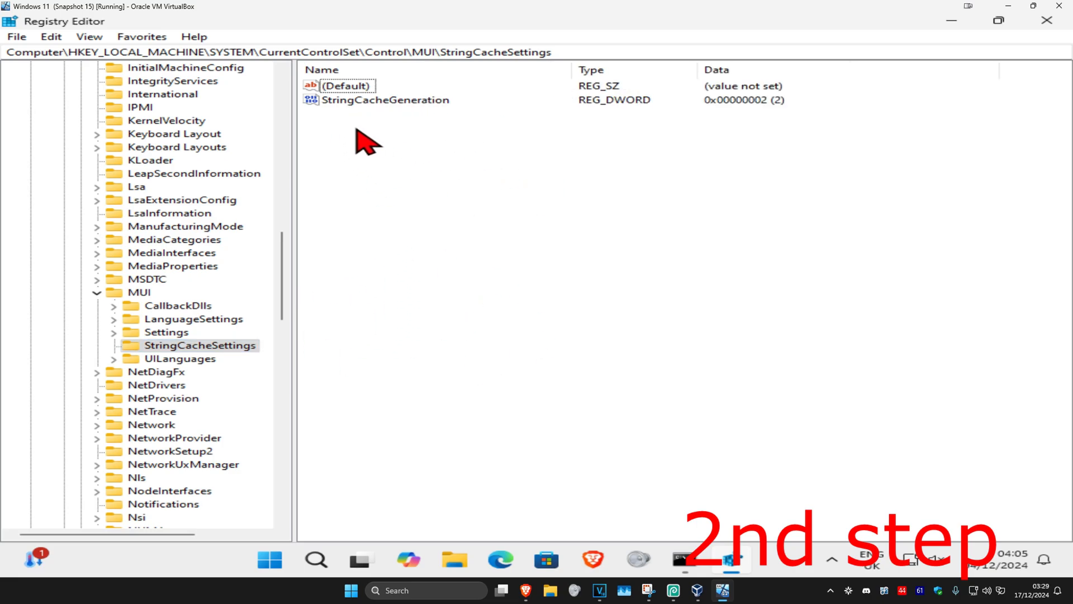
Set the StringCacheGeneration DWORD to hexadecimal 38b
double_click(385, 99)
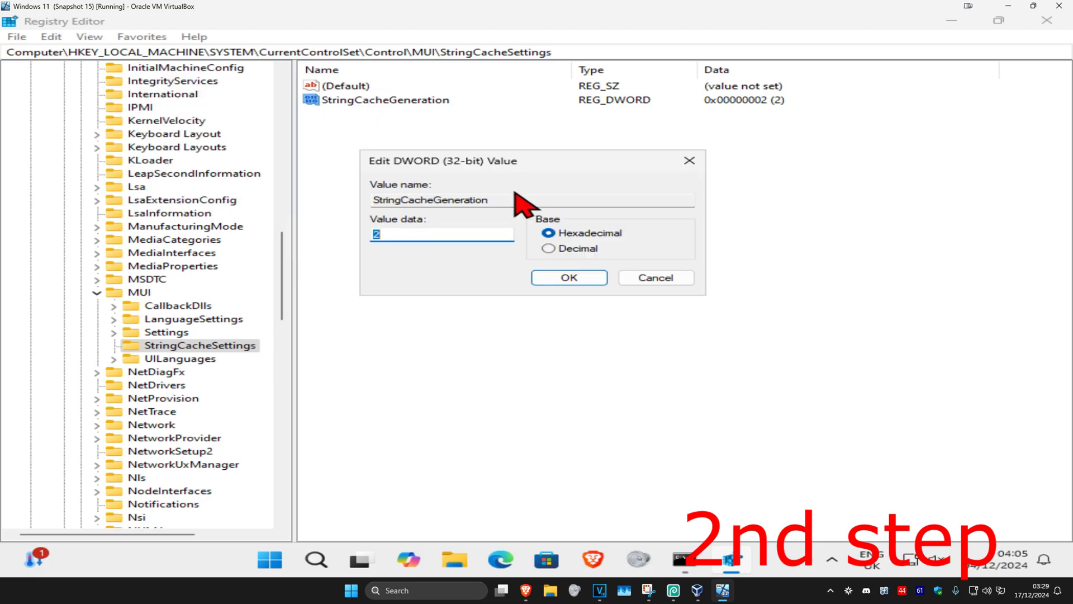
text(38)
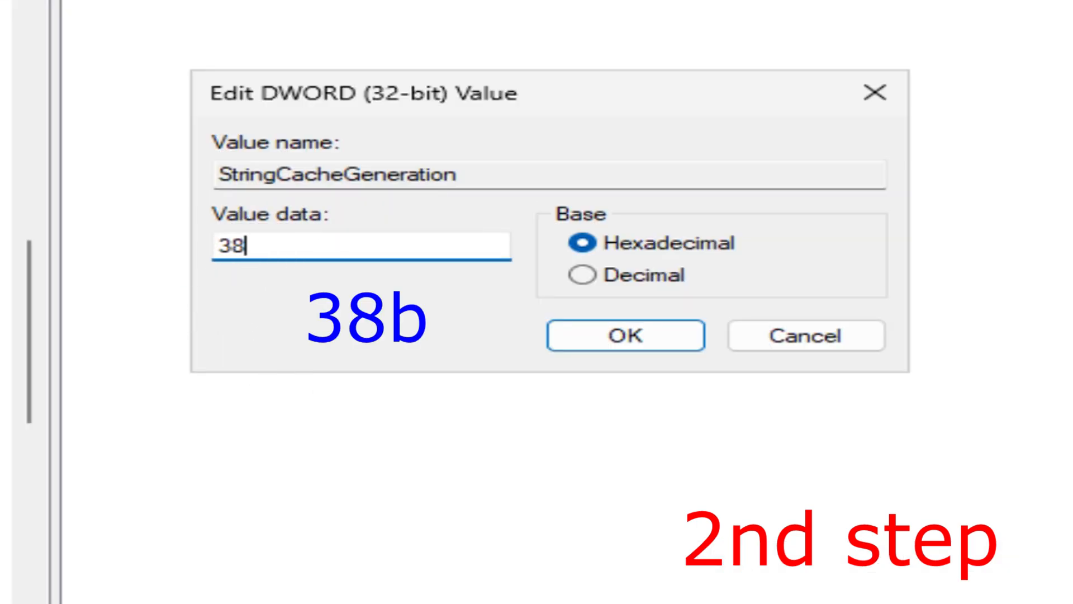
click(624, 335)
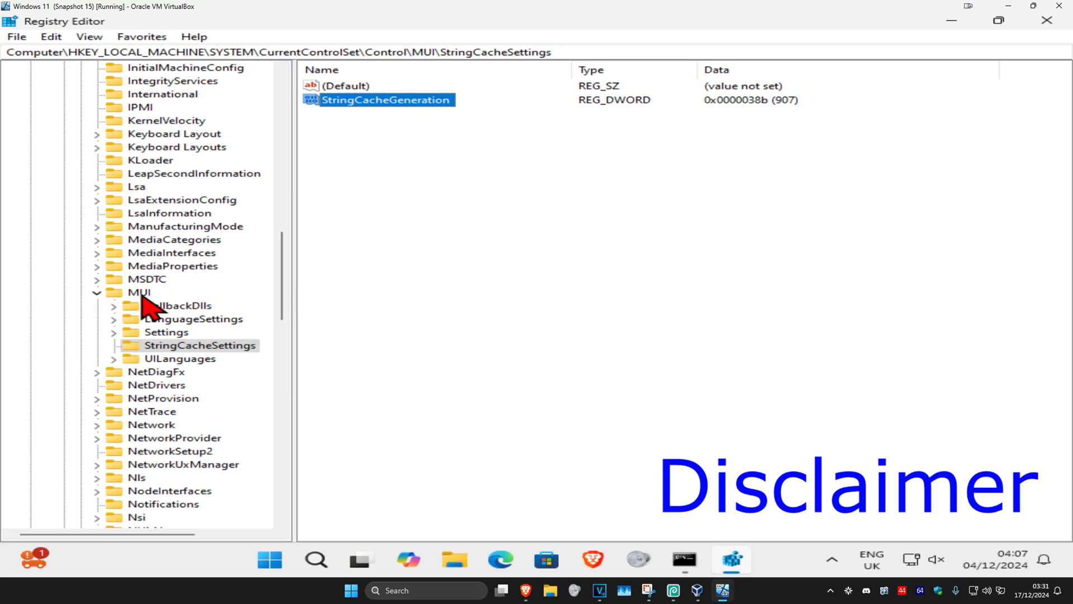
Reopen StringCacheSettings and verify StringCacheGeneration still reads 38b
right_click(141, 292)
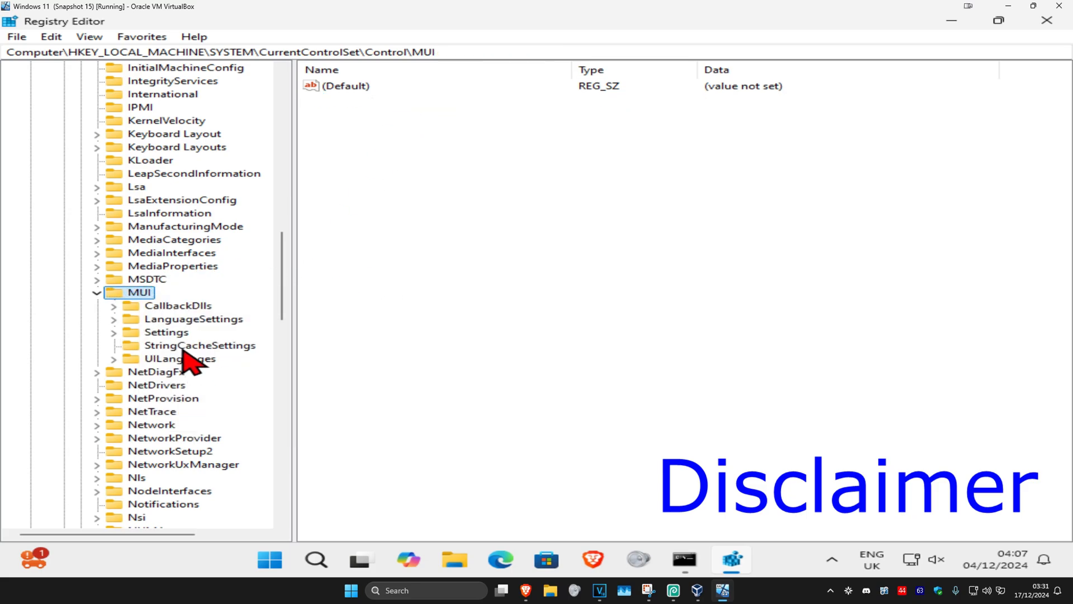
click(199, 345)
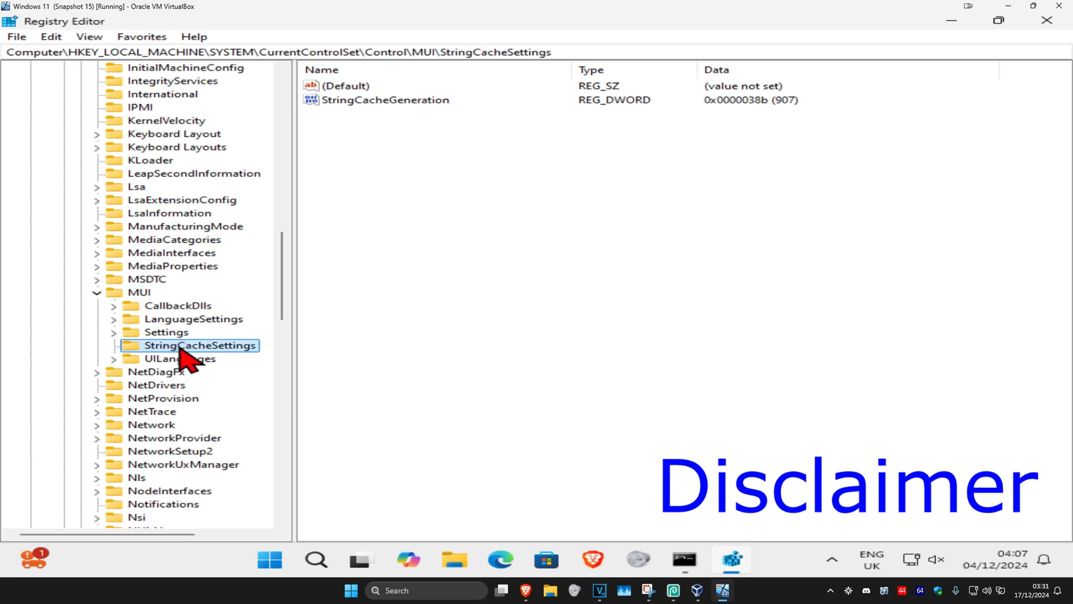
mouse_move(432, 165)
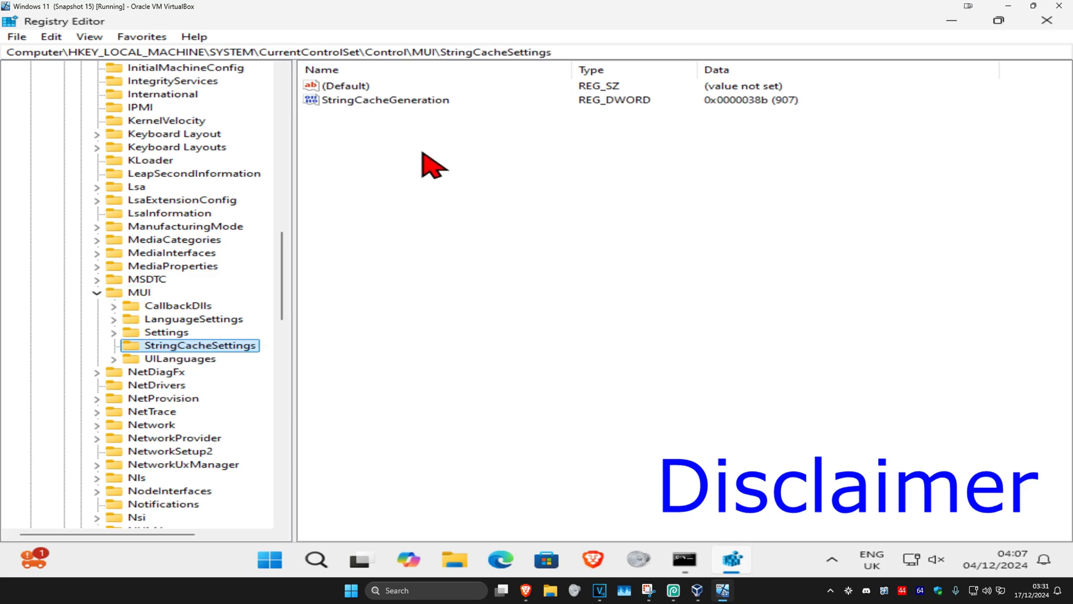
click(348, 85)
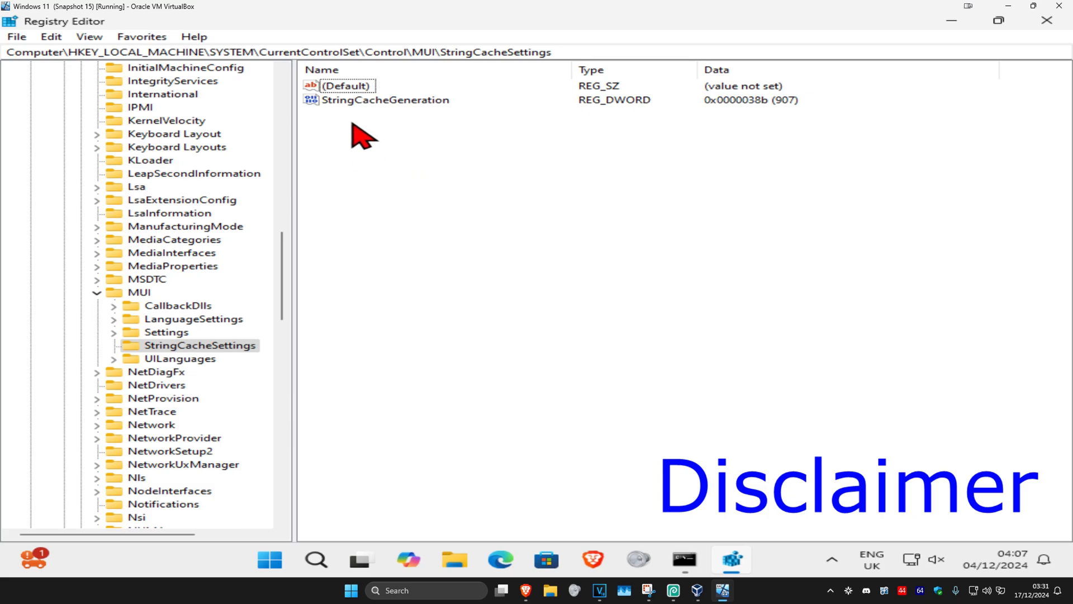
mouse_move(320, 281)
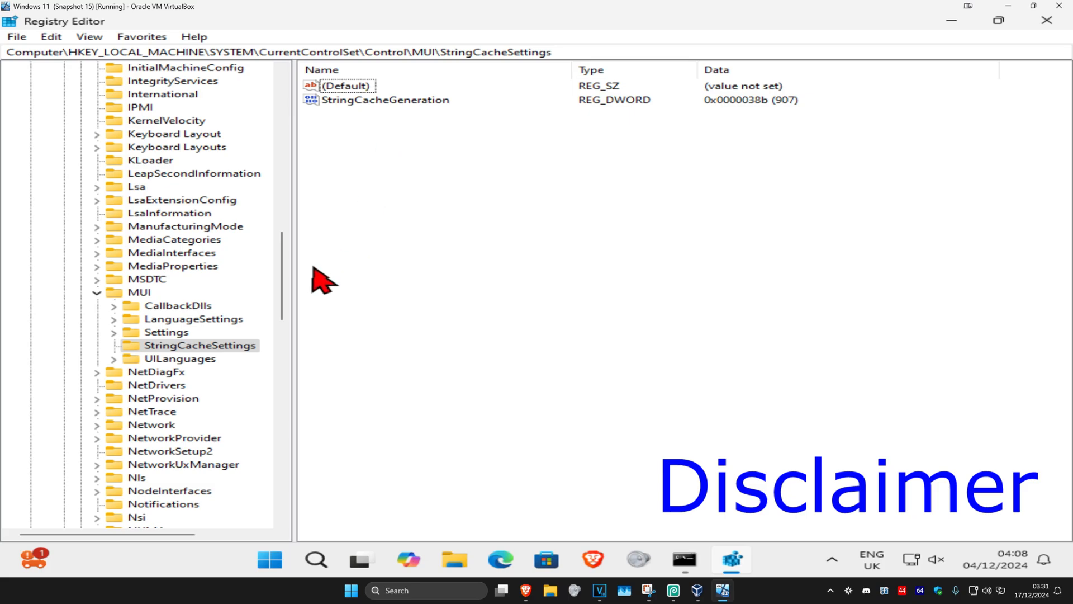
mouse_move(209, 359)
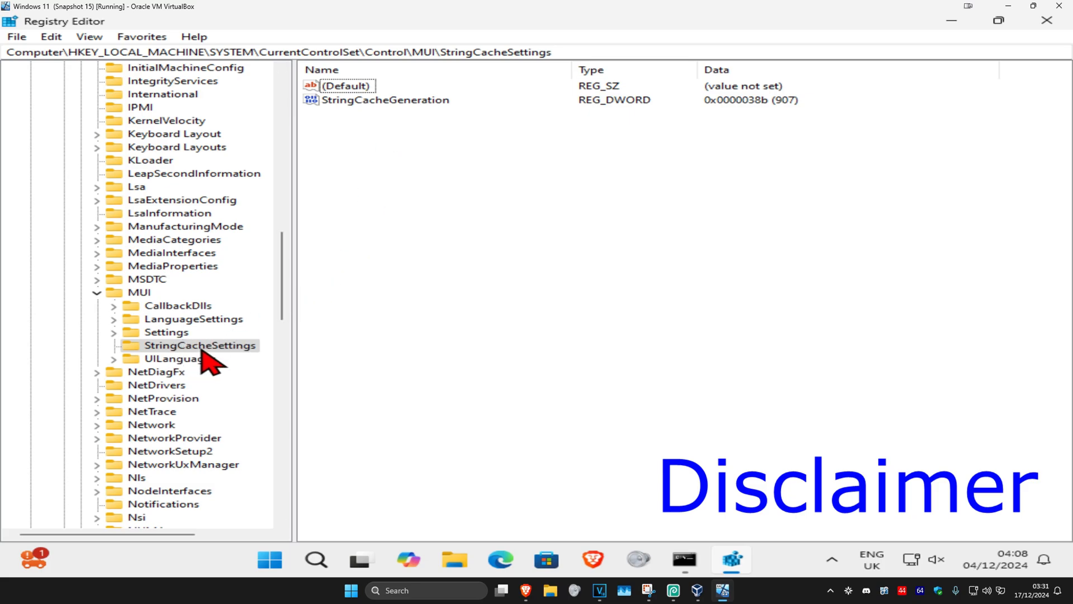
mouse_move(423, 149)
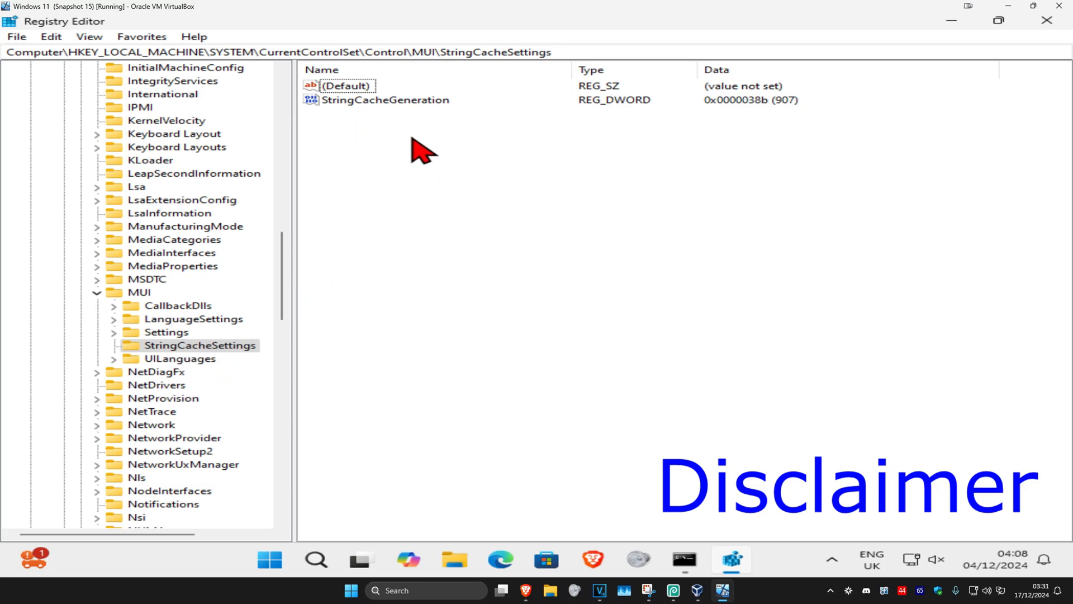
double_click(385, 100)
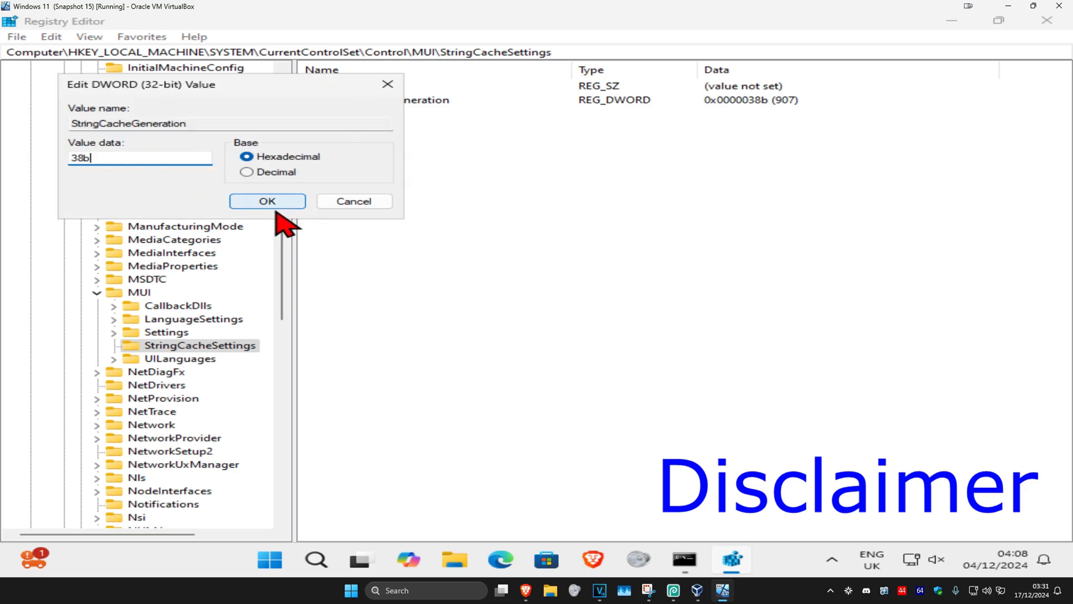
click(266, 201)
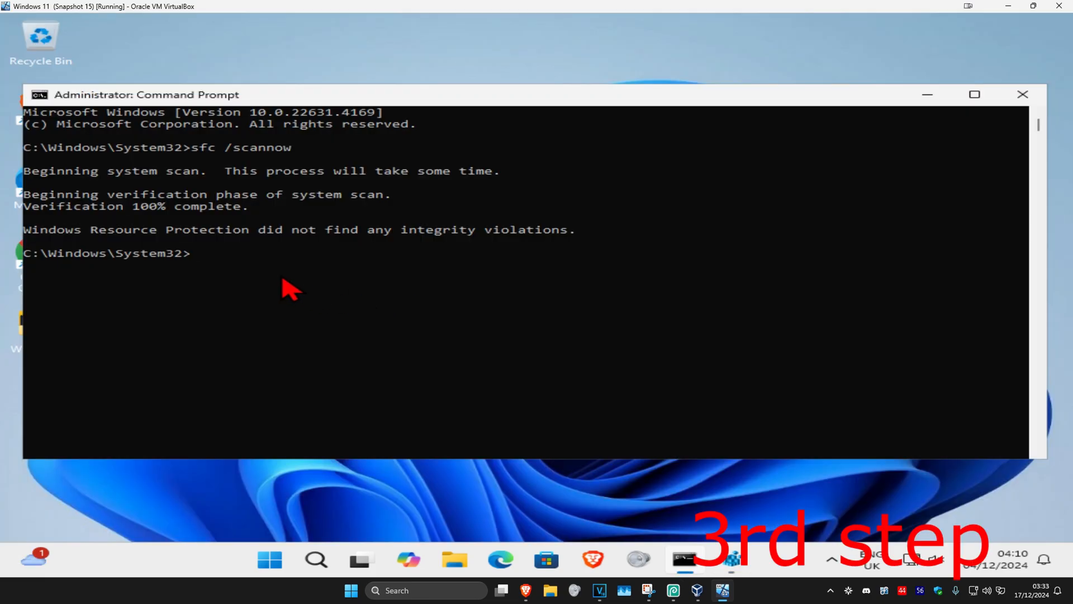
mouse_move(113, 226)
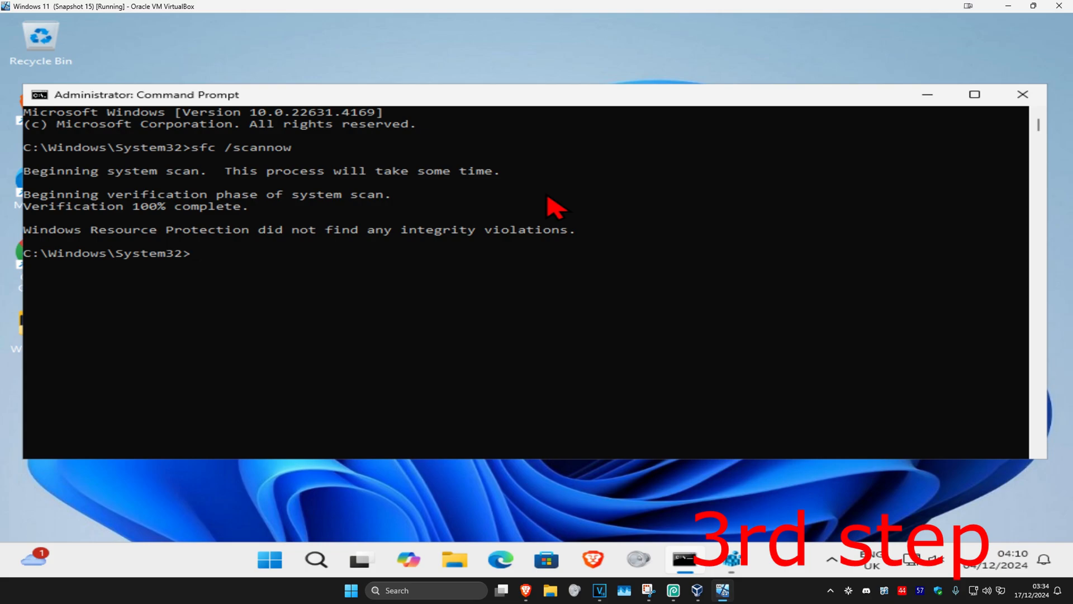
Open the Start menu to reach the power options for a restart
click(269, 559)
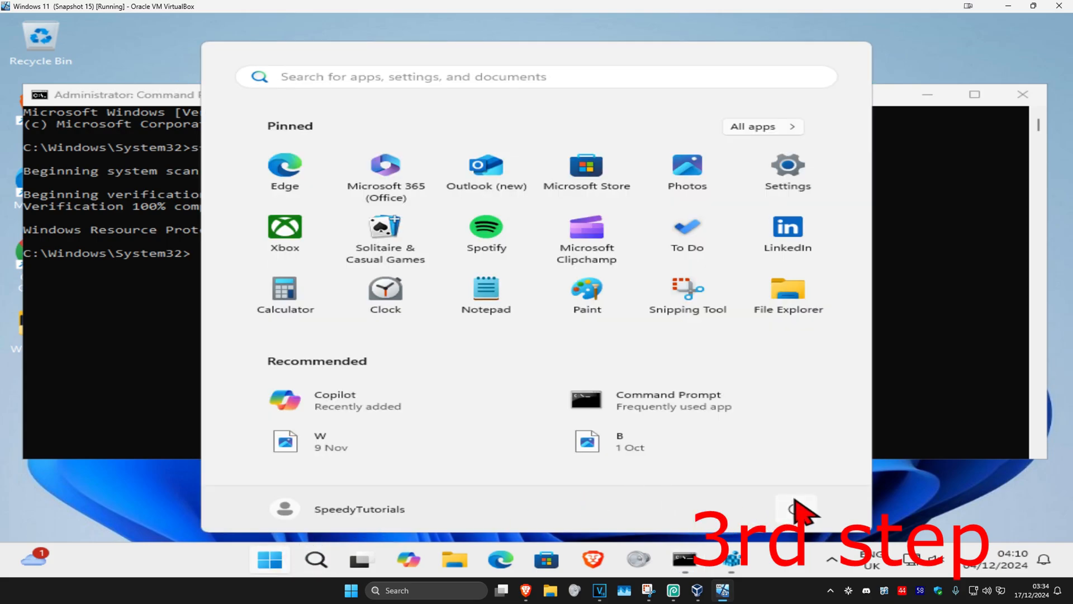